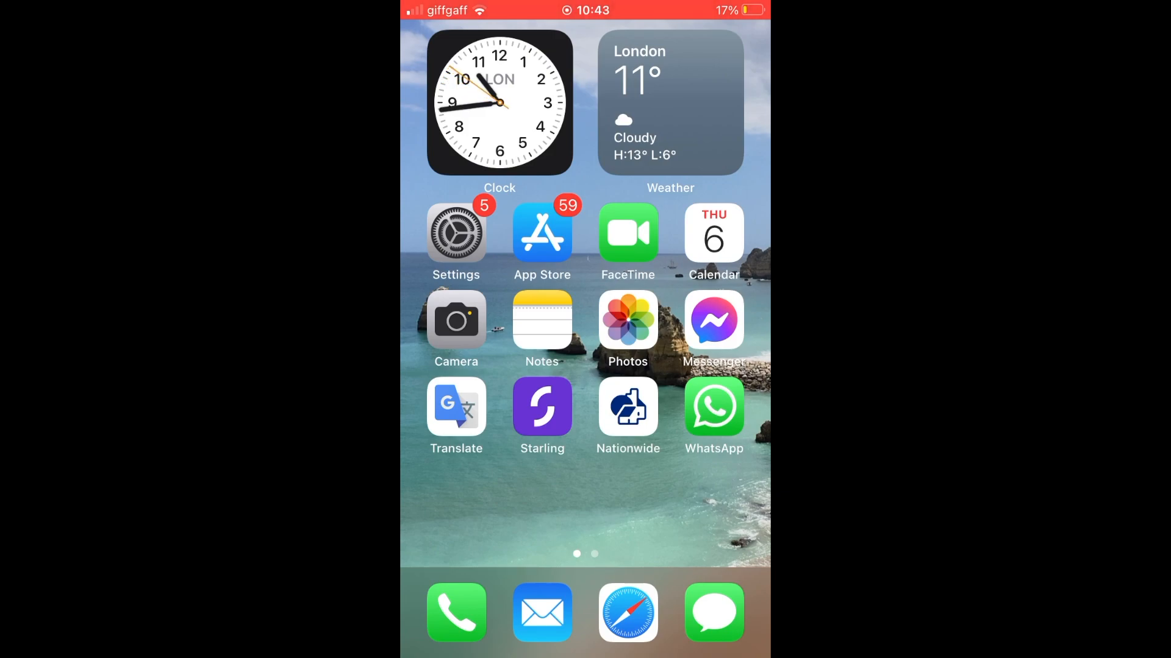
Go into Settings > Notifications and scroll the per-app list to Messenger
{"action": "left_click", "coordinate": [455, 233]}
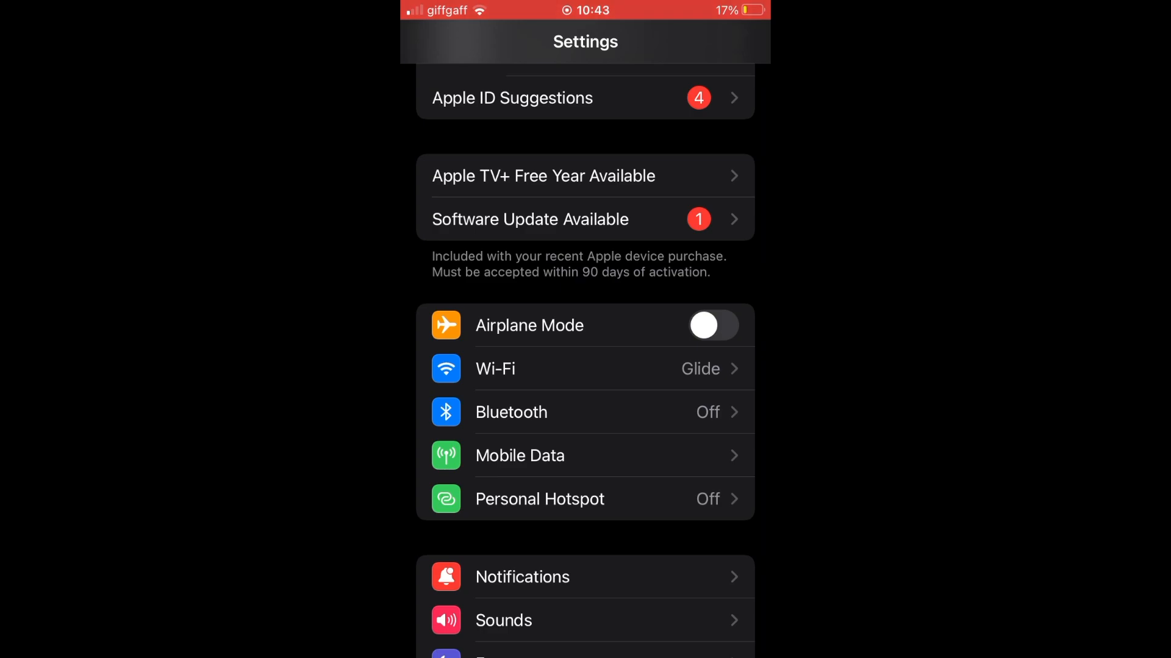
{"action": "left_click", "coordinate": [521, 576]}
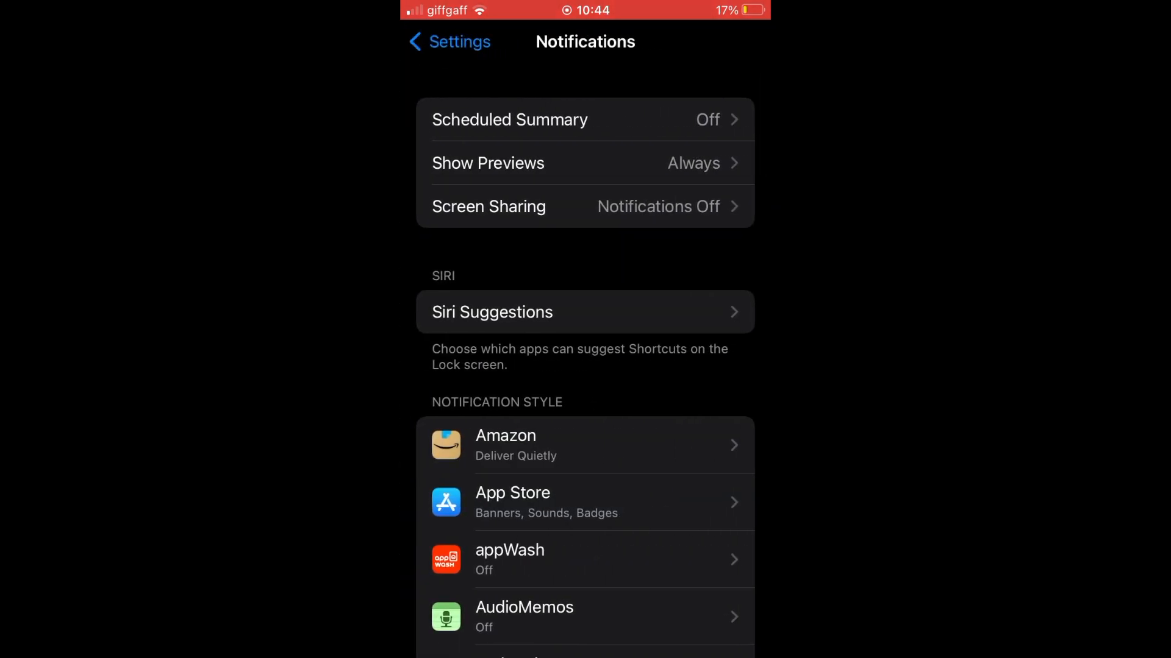
{"action": "scroll", "scroll_direction": "down", "scroll_amount": 3}
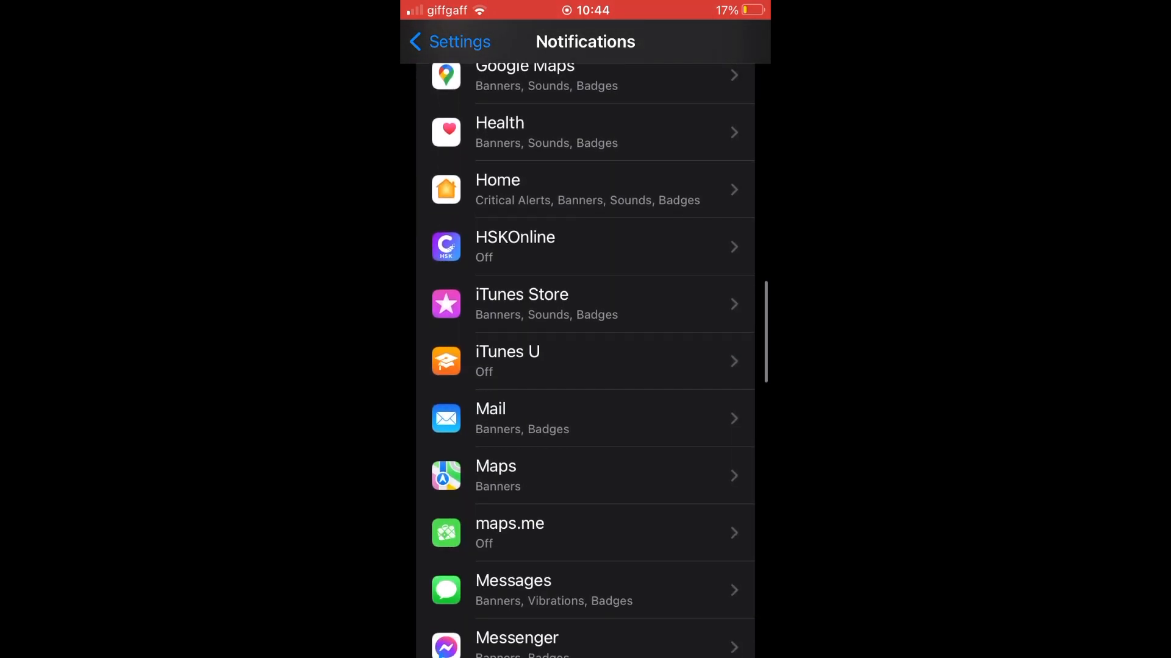
{"action": "scroll", "scroll_direction": "up", "scroll_amount": 3}
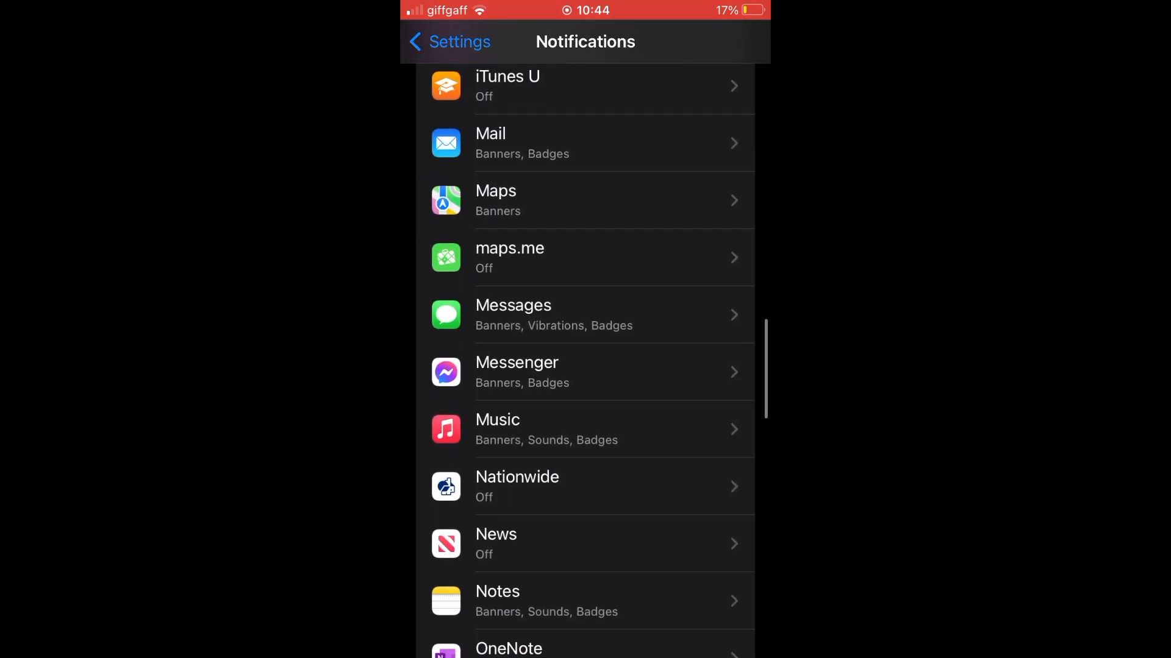
Switch off Allow Notifications for Messenger and return to the app list
{"action": "left_click", "coordinate": [590, 372]}
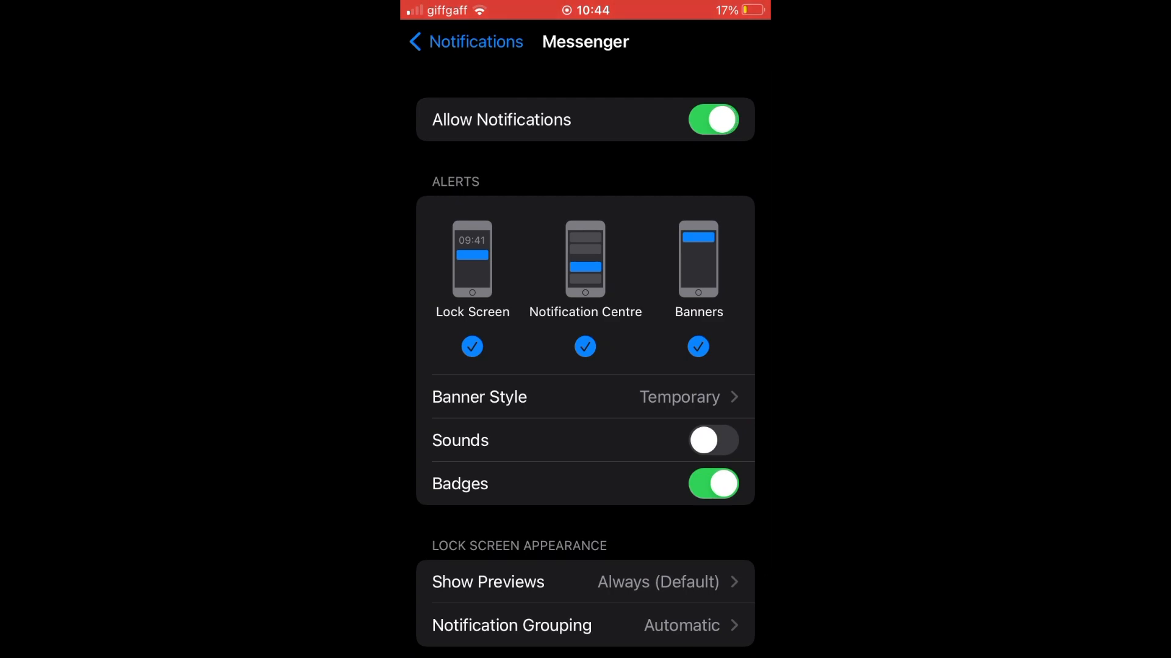
{"action": "left_click", "coordinate": [711, 120]}
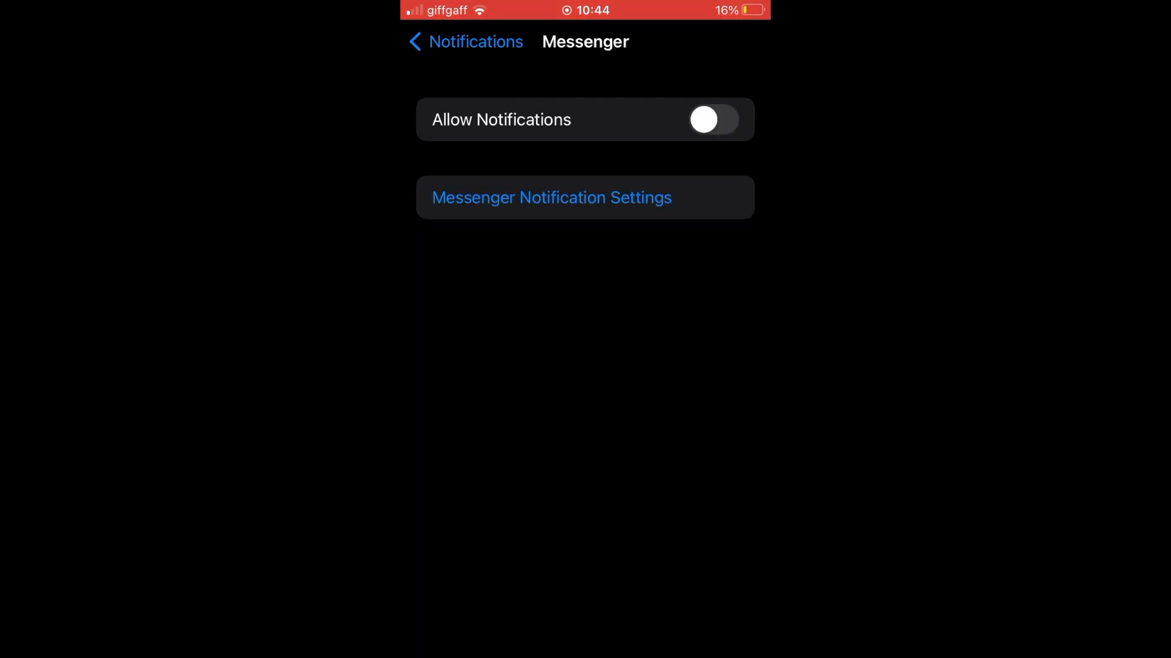
{"action": "left_click", "coordinate": [711, 119]}
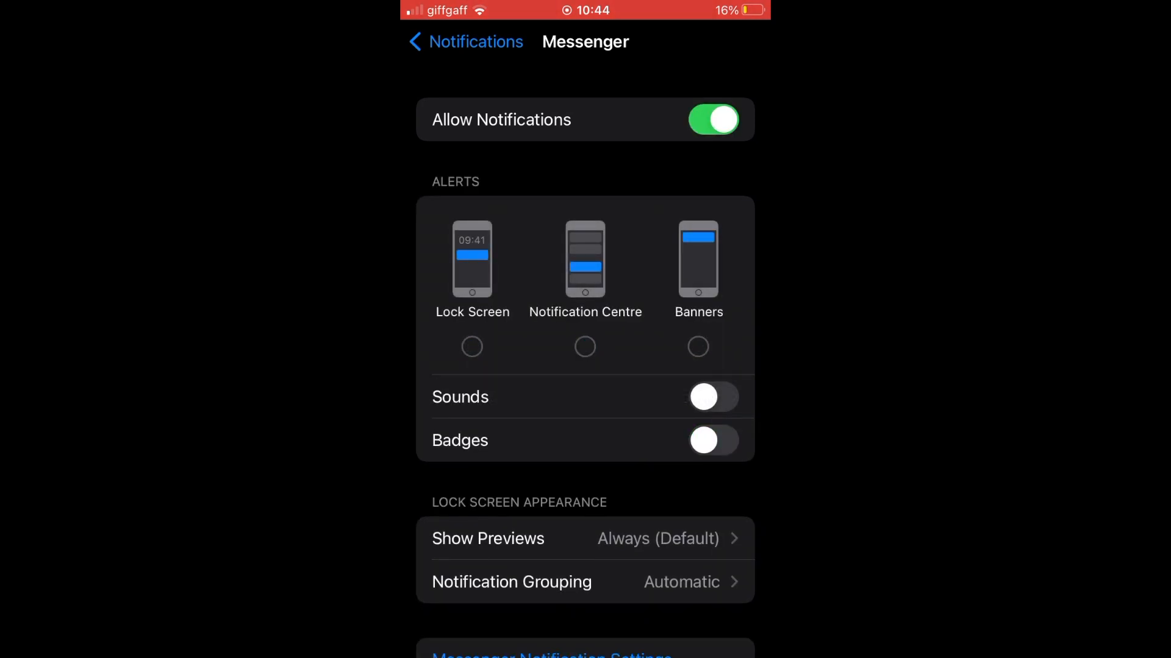
{"action": "left_click", "coordinate": [710, 119]}
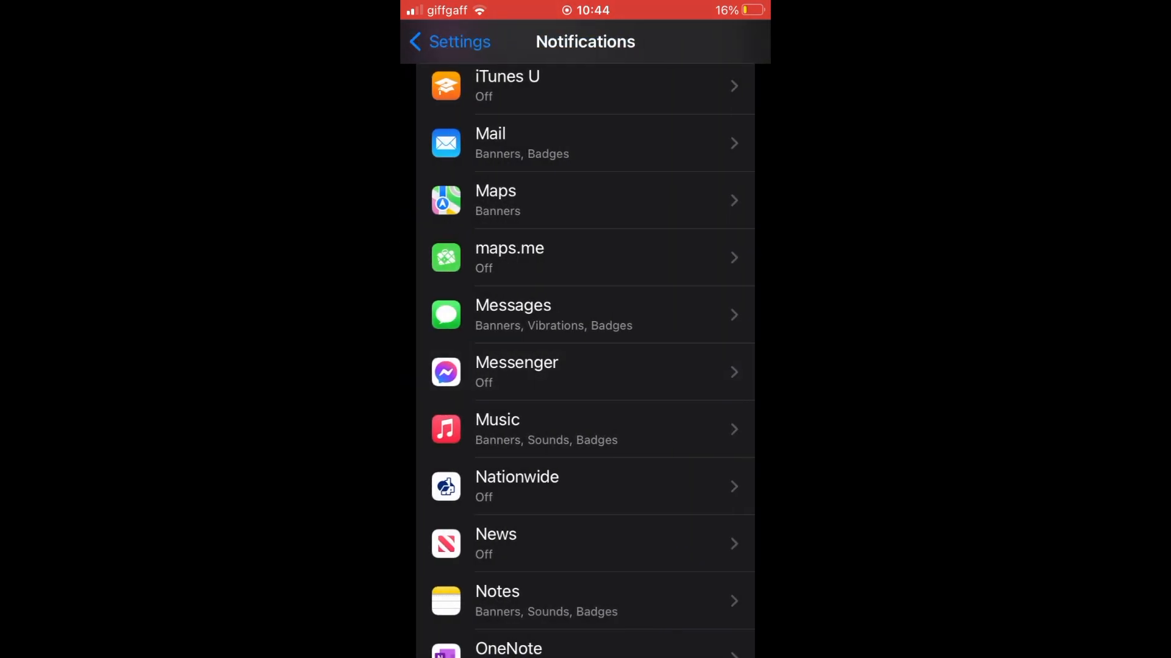
Set Show Previews to Never and return to the main Notifications page
{"action": "scroll", "scroll_direction": "up", "scroll_amount": 3}
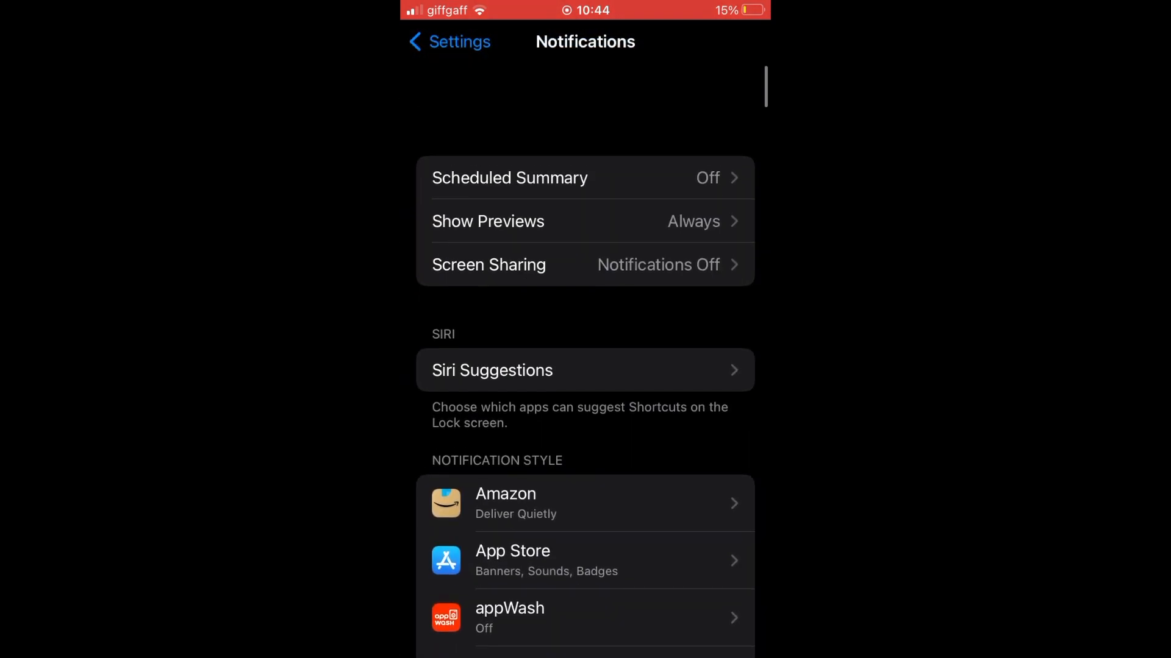
{"action": "scroll", "scroll_direction": "up", "scroll_amount": 3}
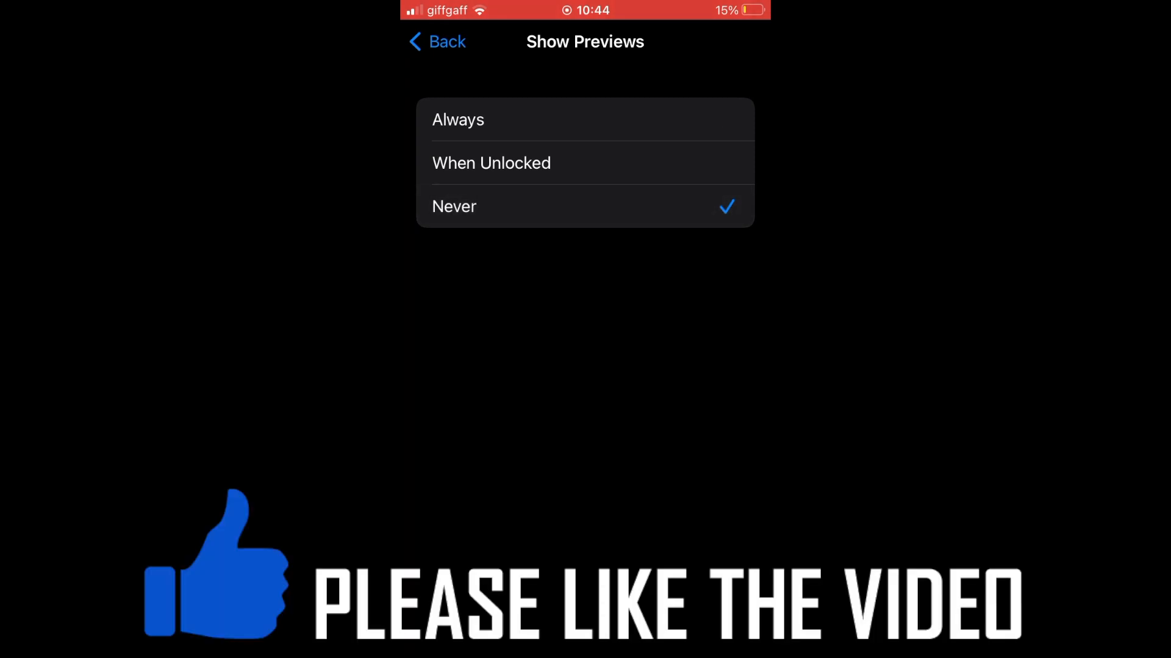
{"action": "left_click", "coordinate": [436, 42]}
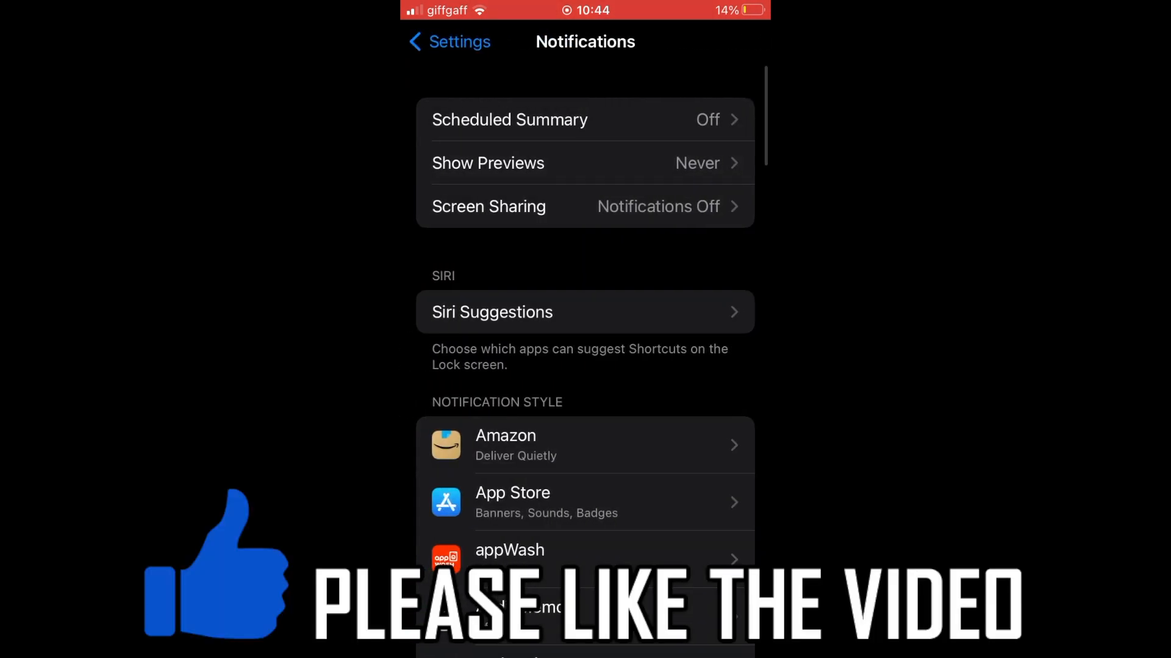